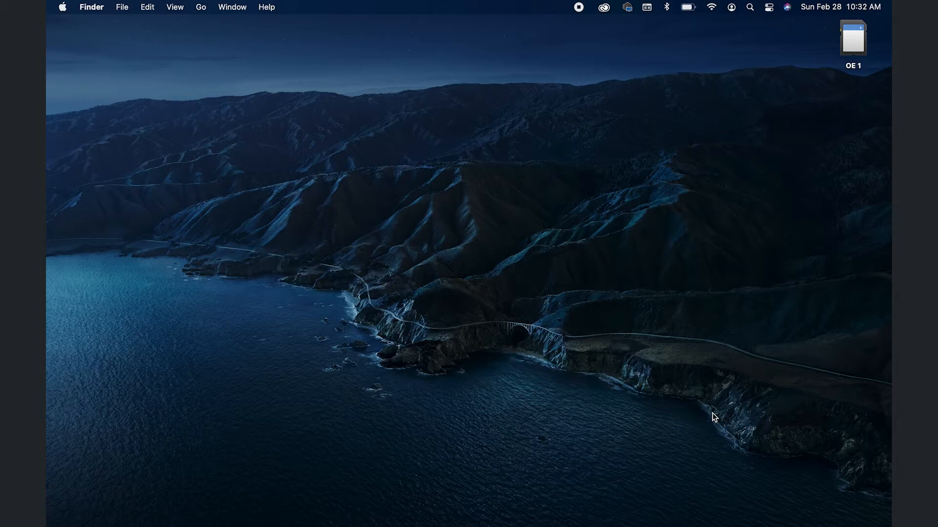
mouse_move(875, 82)
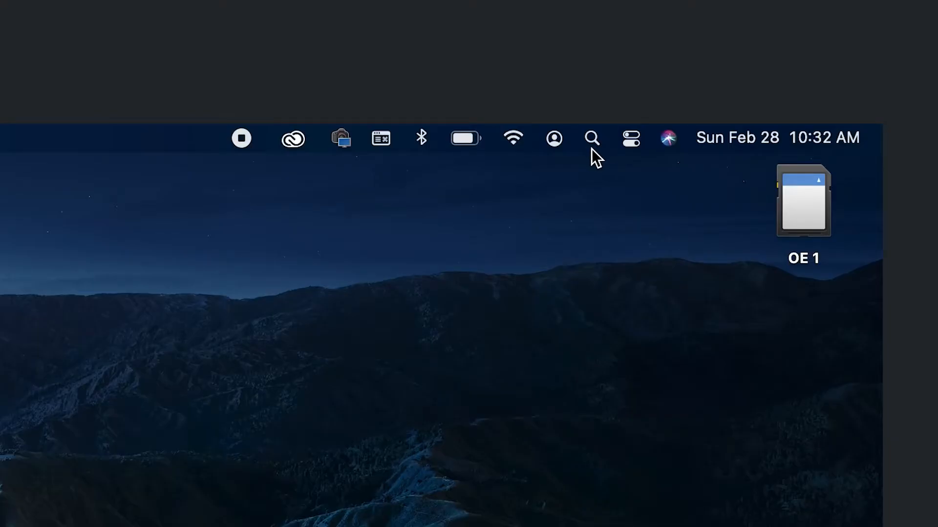
- Search Spotlight for Disk Utility so it appears as the top result
left_click(592, 138)
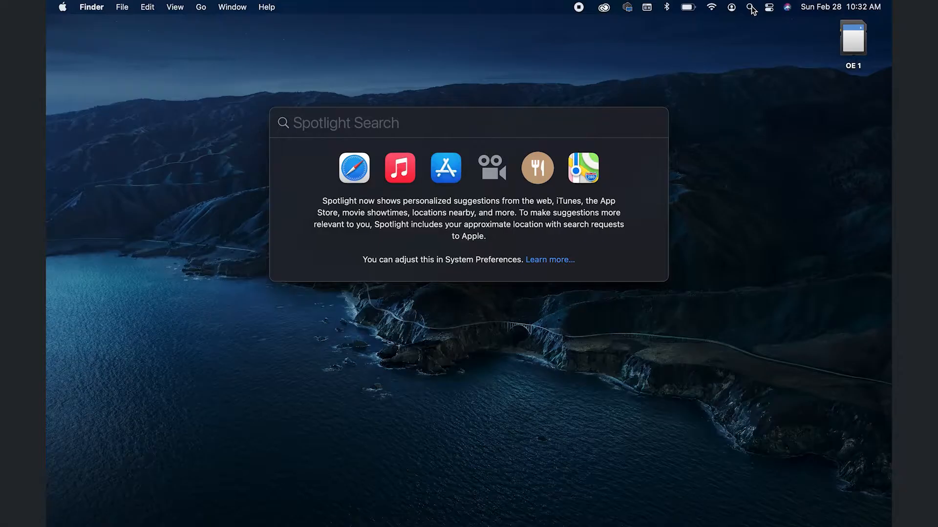
type("disk utility")
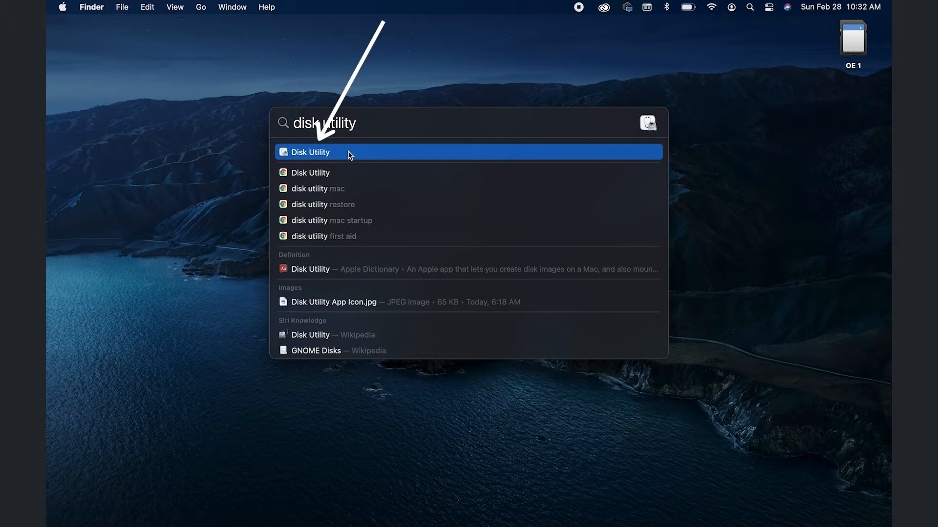
- Launch Disk Utility and select the external SD card OE 1 (127.85 GB ExFAT)
left_click(310, 152)
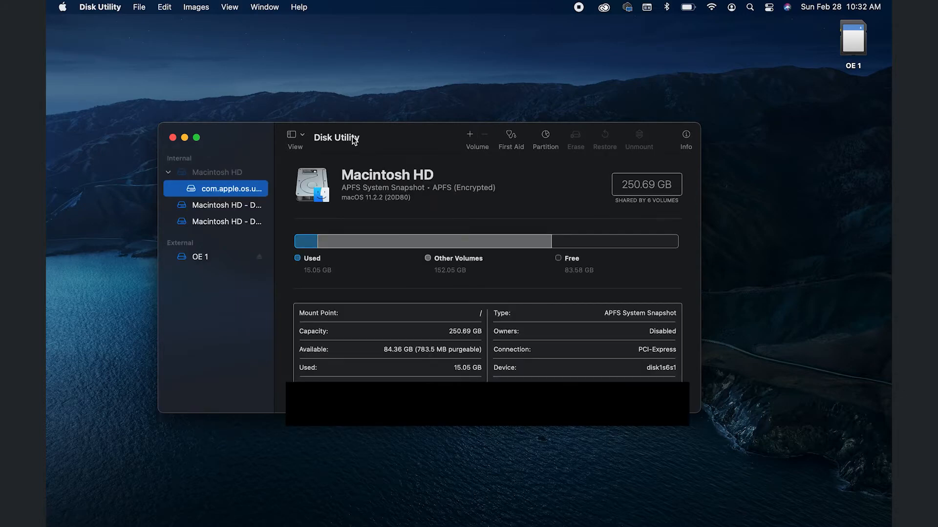
mouse_move(180, 169)
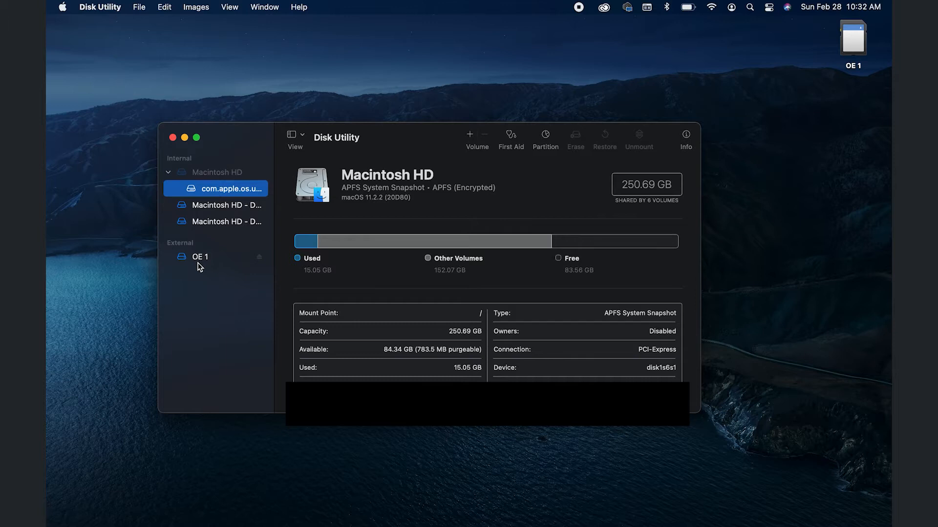
left_click(200, 257)
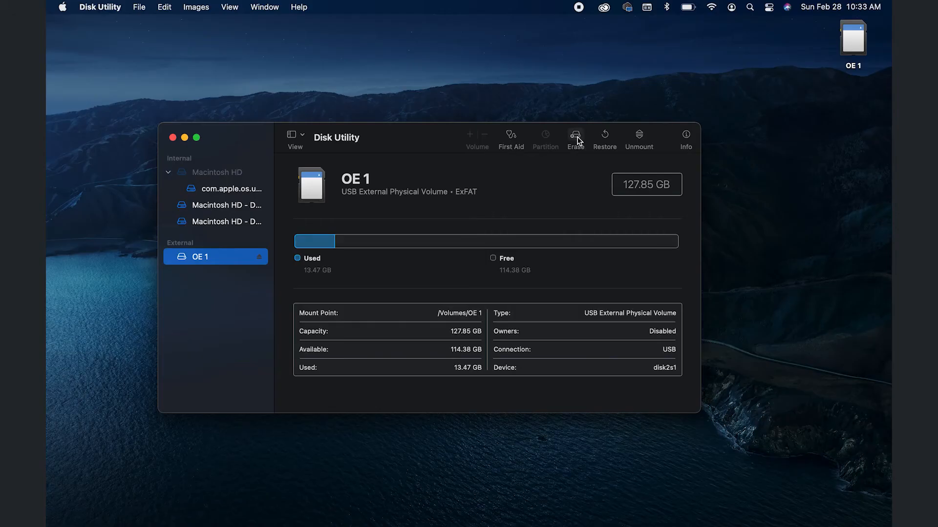
- Start erasing OE 1, keeping its name and choosing ExFAT as the format
left_click(574, 135)
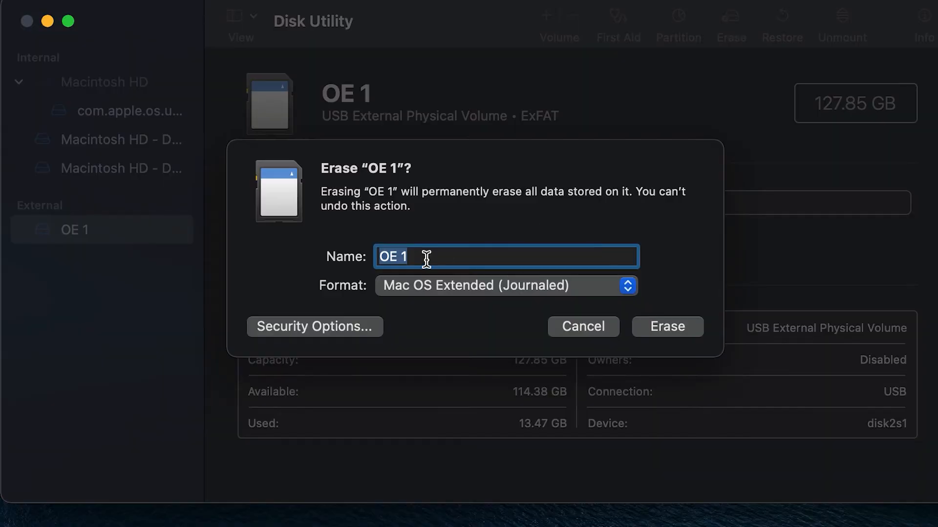
mouse_move(474, 251)
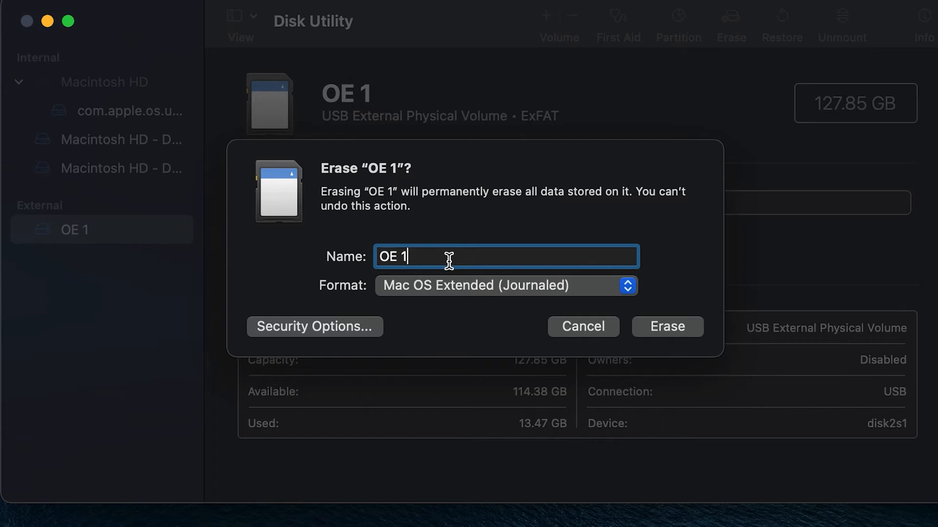
mouse_move(450, 285)
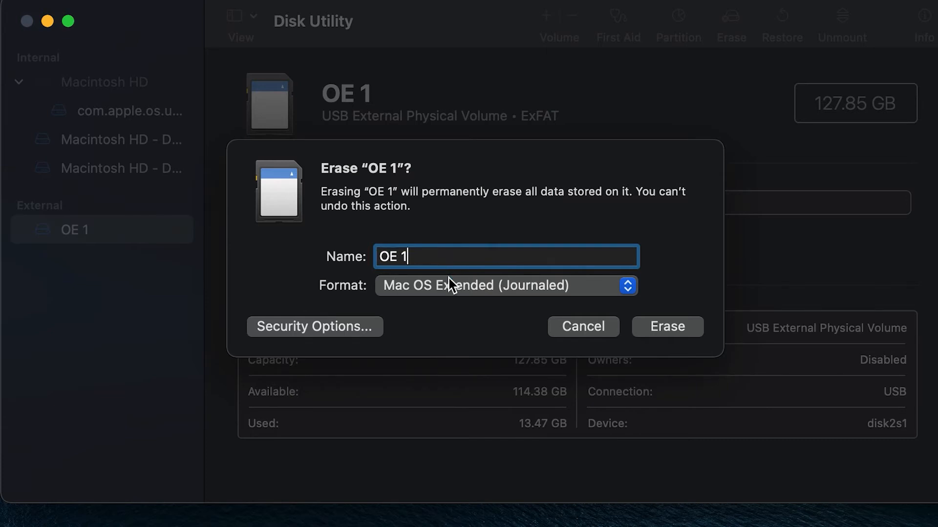
left_click(505, 285)
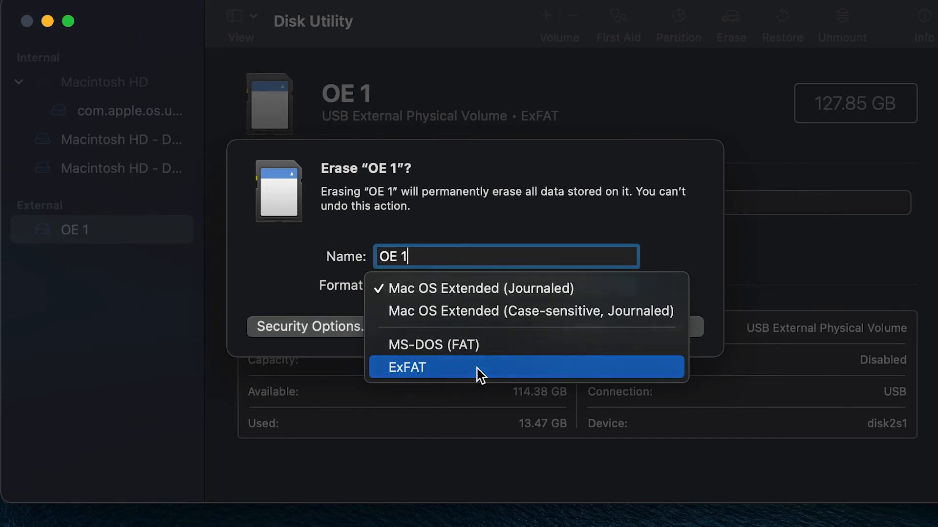
left_click(407, 367)
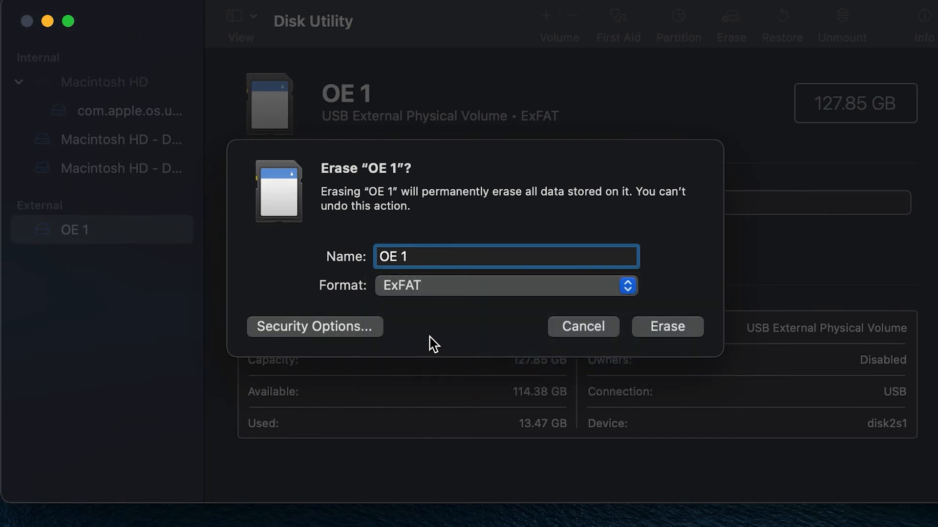
- Erase OE 1 as ExFAT, leaving an empty volume with 127.82 GB free
left_click(667, 326)
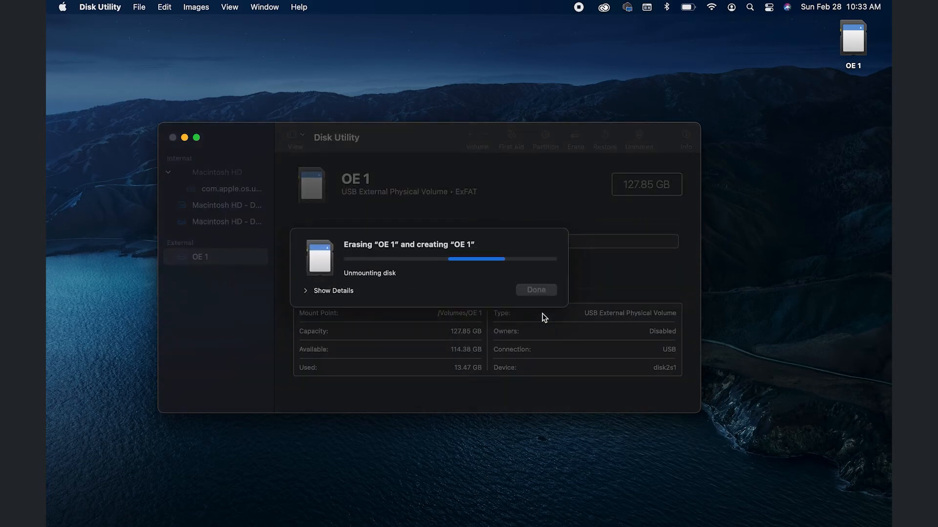
mouse_move(694, 260)
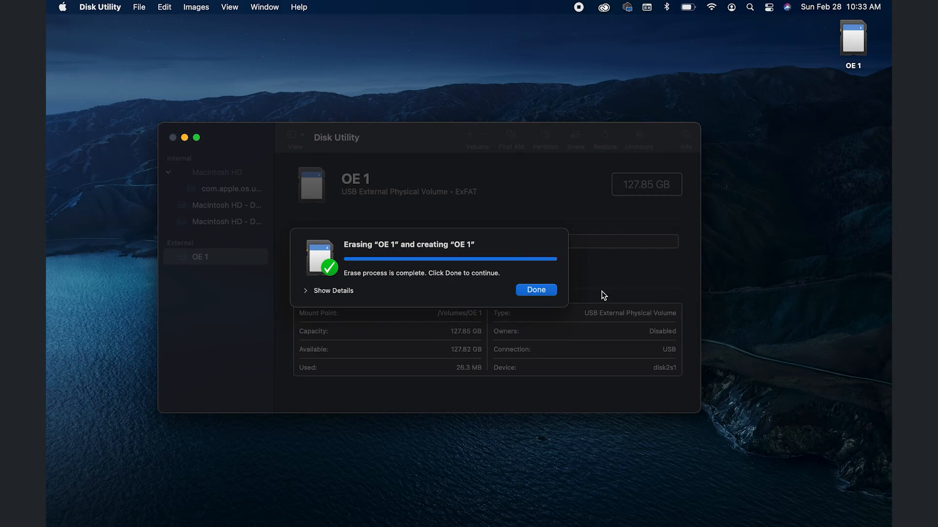
left_click(535, 290)
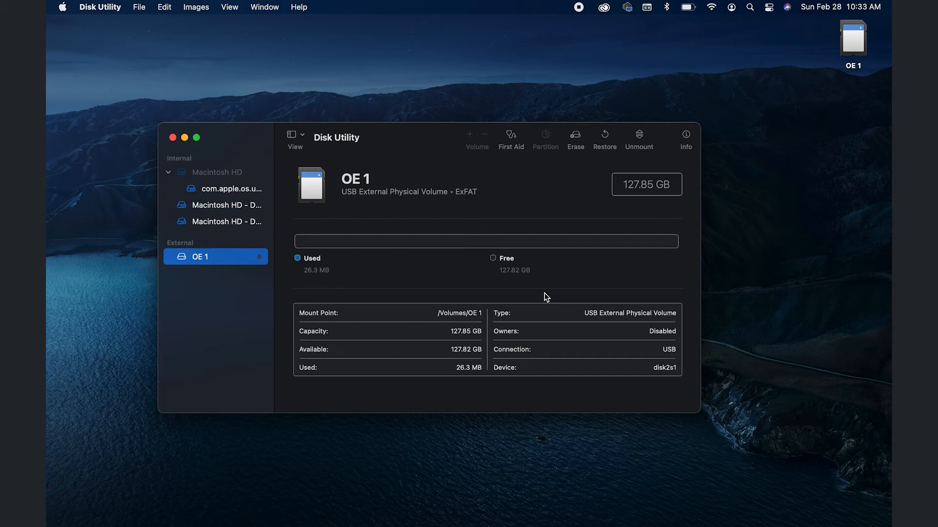
mouse_move(310, 284)
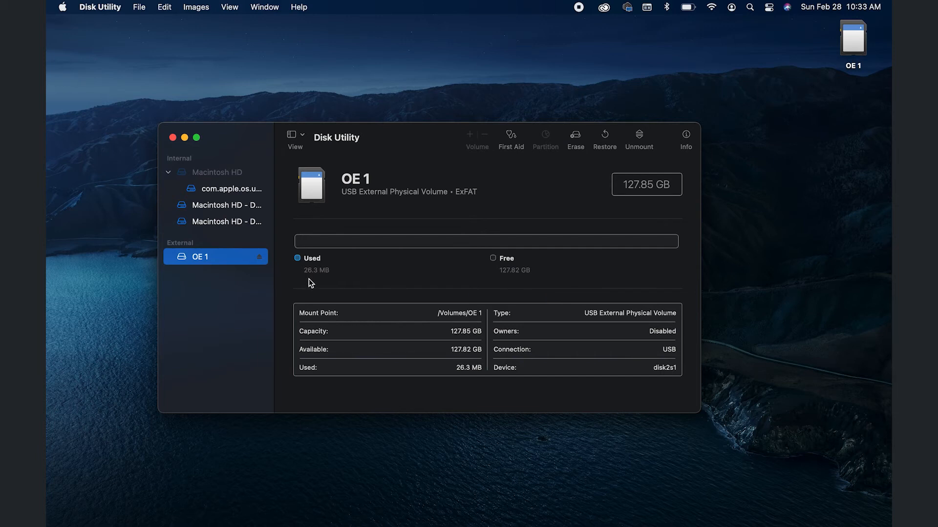
mouse_move(321, 280)
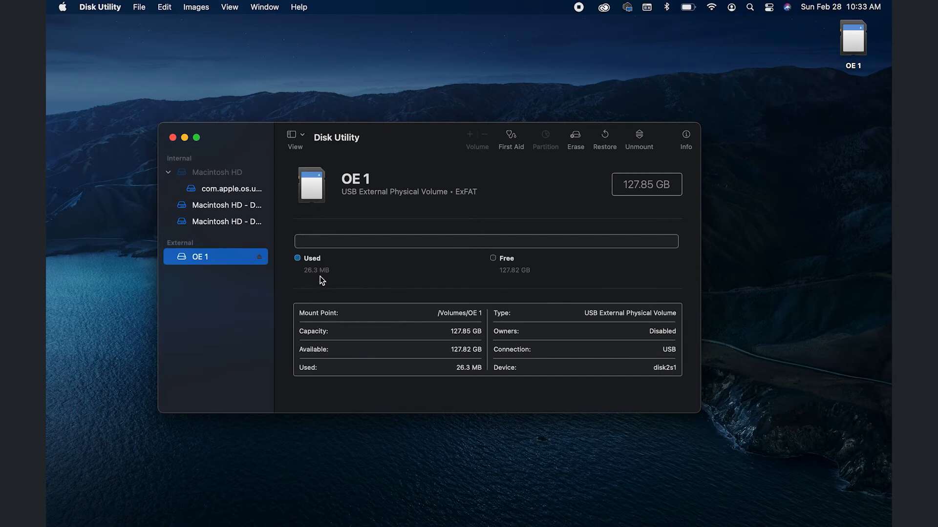
mouse_move(328, 281)
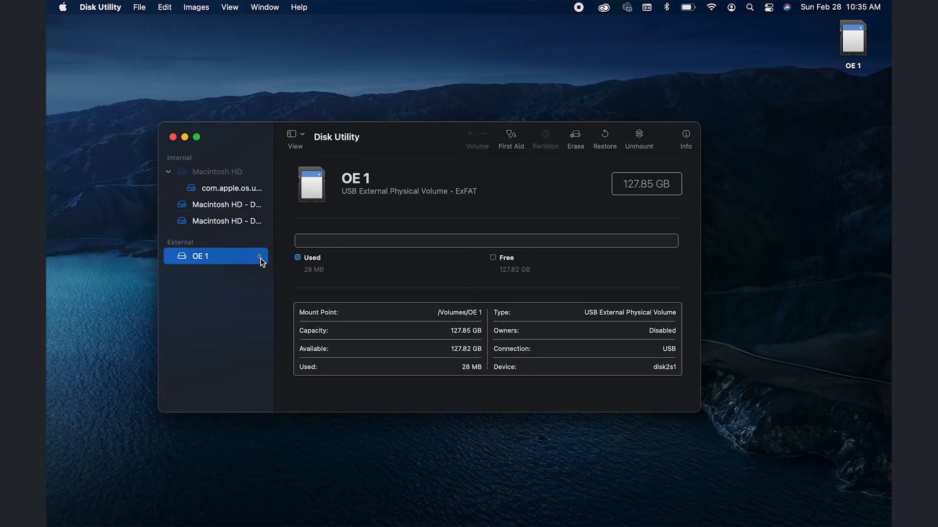
- Unmount the freshly formatted OE 1 card so it shows as Not Mounted
left_click(638, 137)
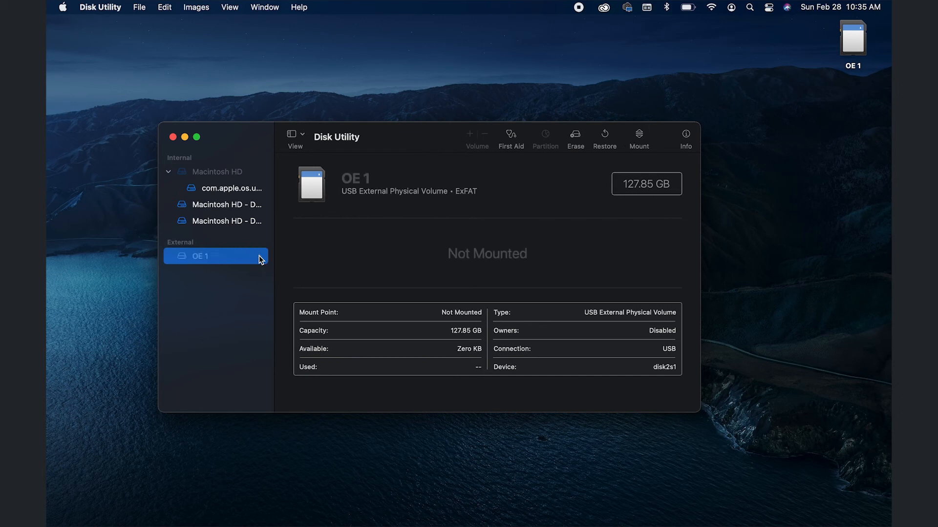